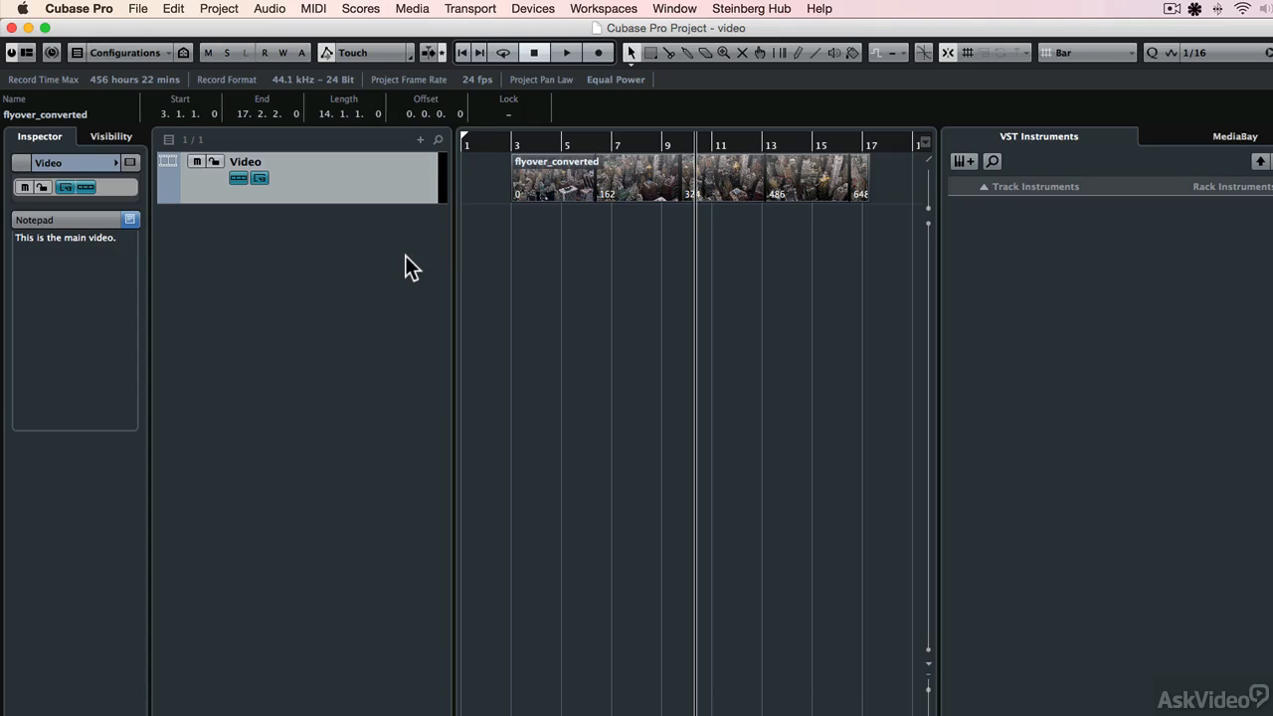
- Reveal the Project menu with its Pool, Markers and Tempo Track options
click(219, 8)
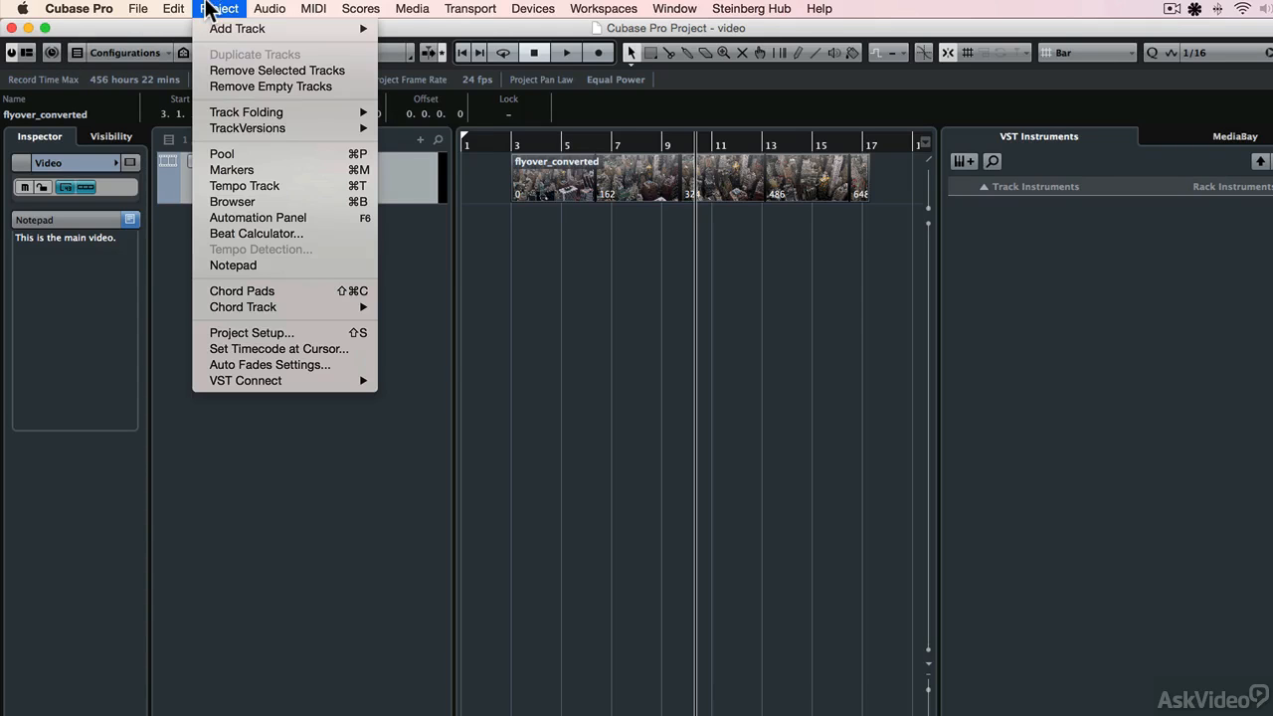
- Show the Pool listing the video as h264, 24 fps, 1920x1080 QuickTime Video File
click(220, 154)
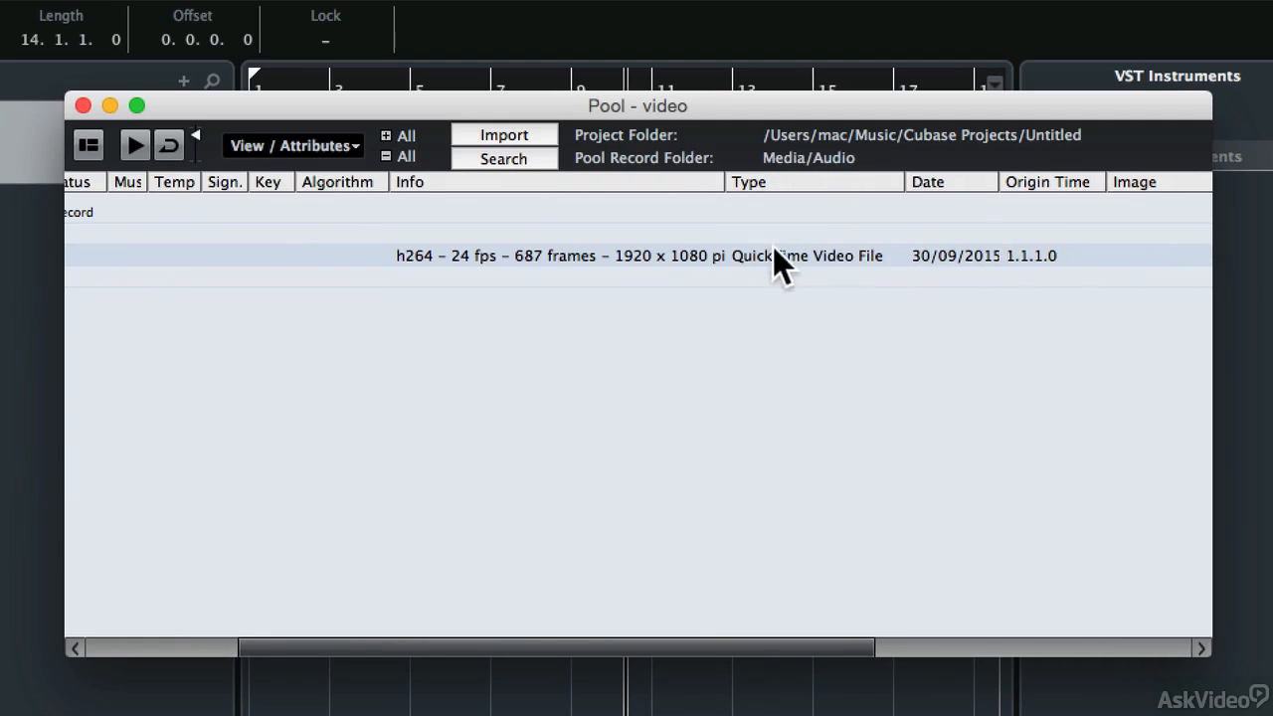
mouse_move(851, 277)
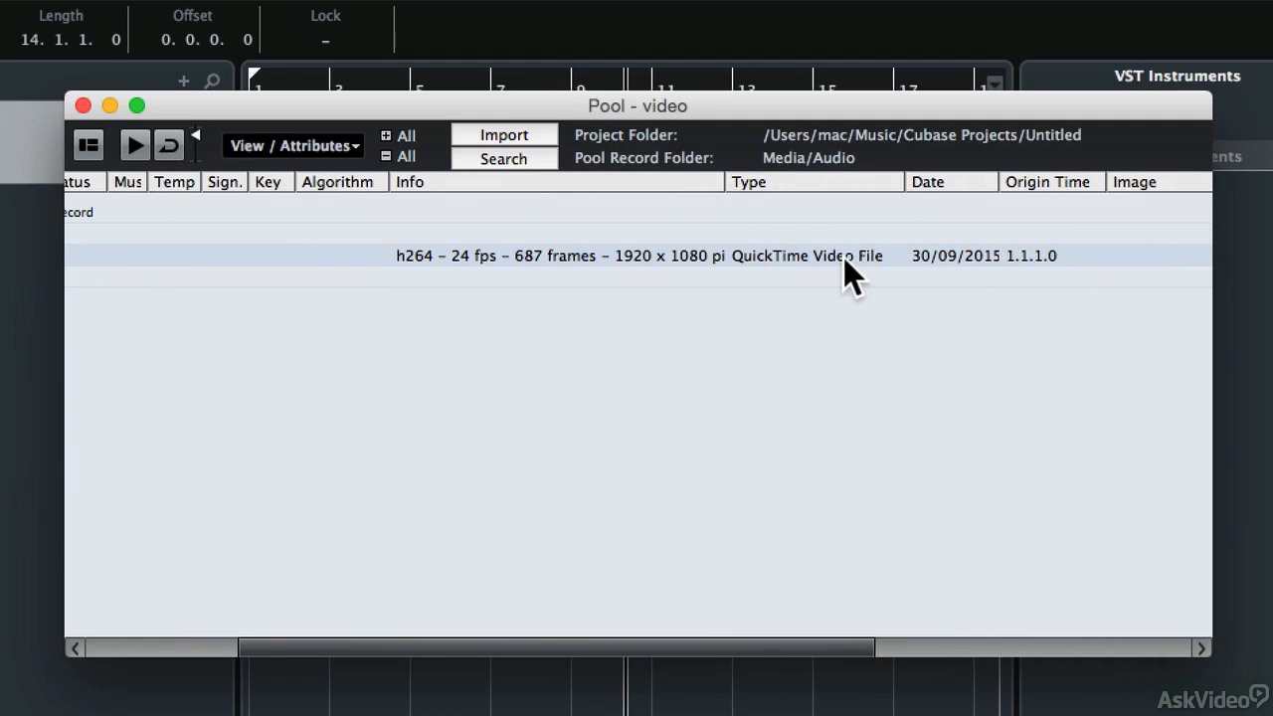